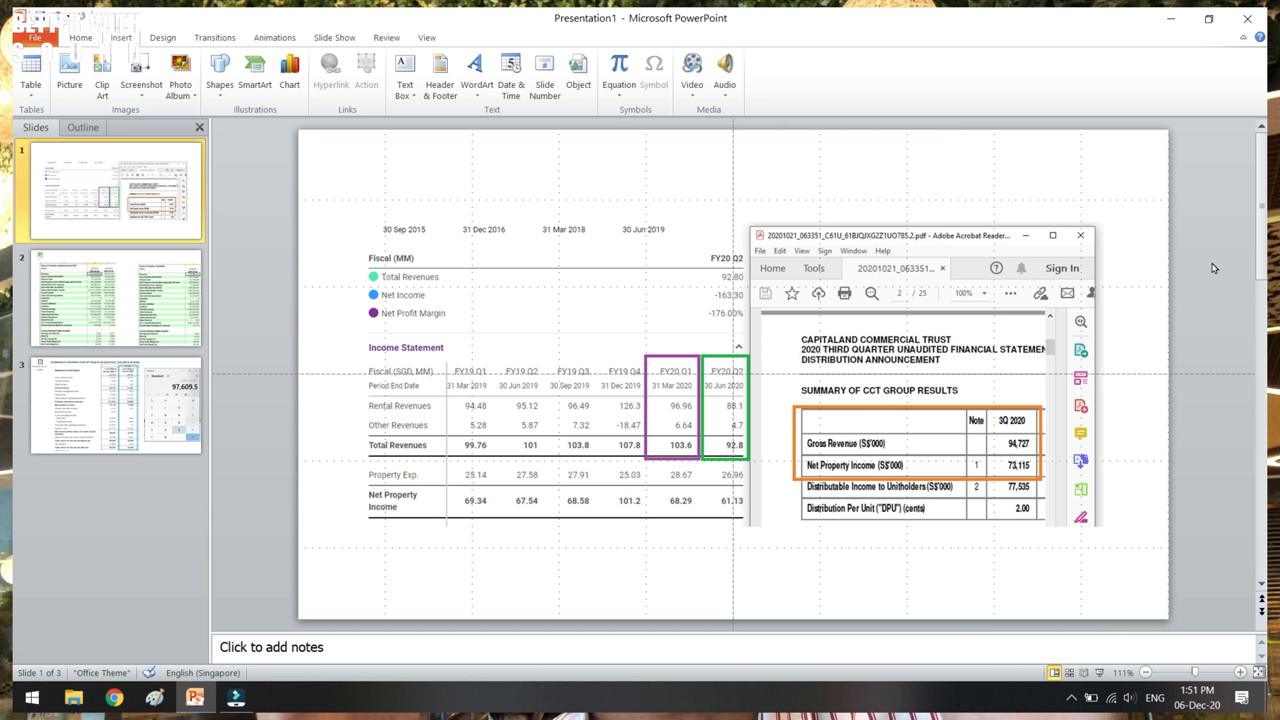
{"action": "mouse_move", "coordinate": [824, 458]}
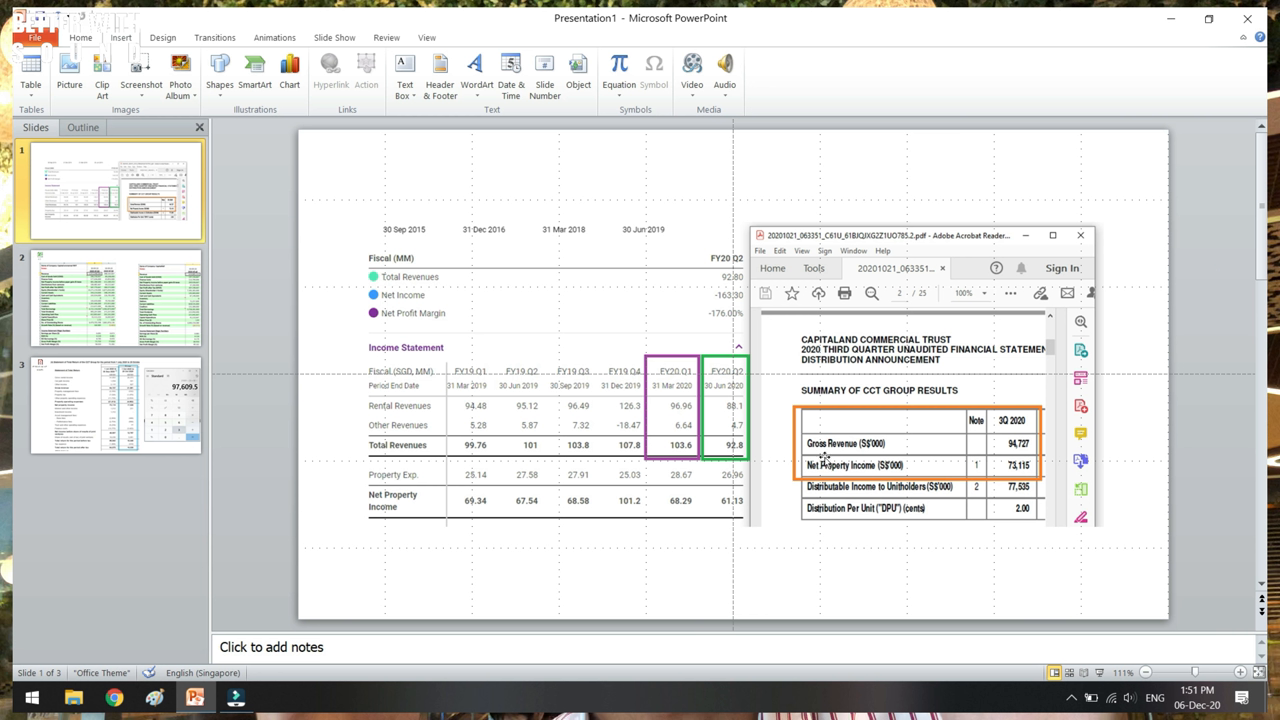
{"action": "mouse_move", "coordinate": [680, 444]}
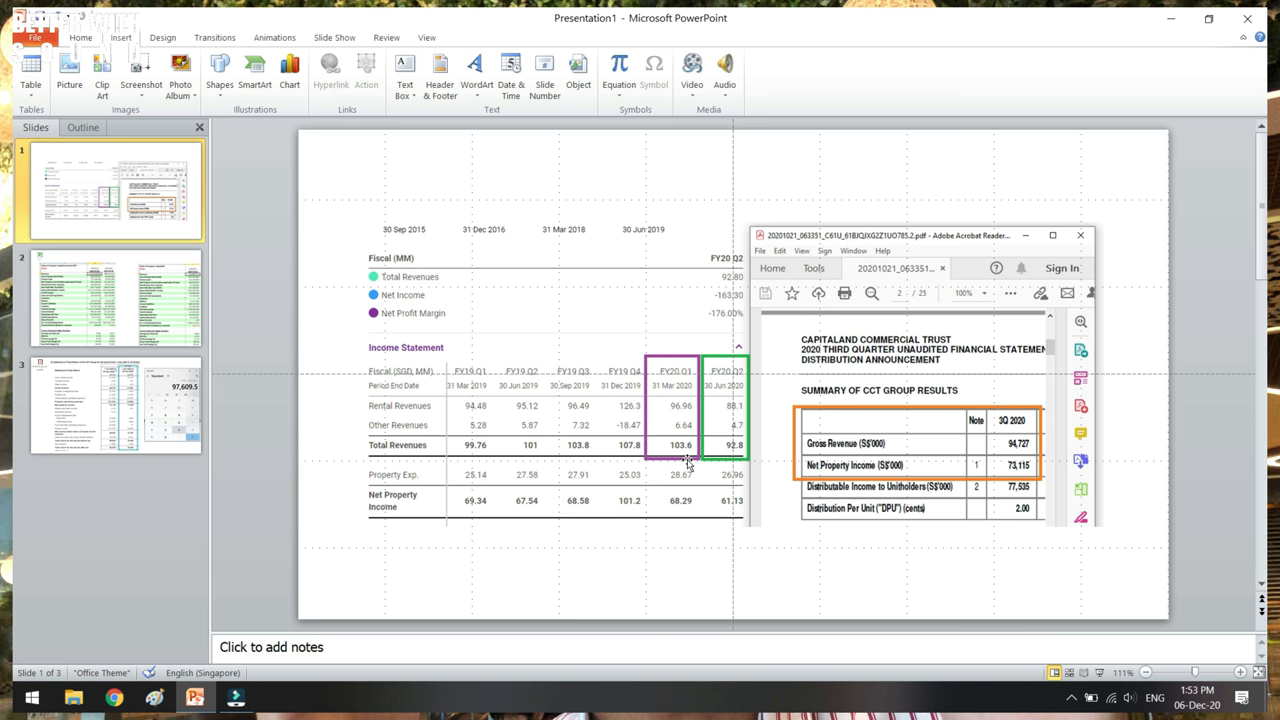
- Present the merged Excel comparison slide, then move to the CCT total return statement slide
{"action": "left_click", "coordinate": [116, 296]}
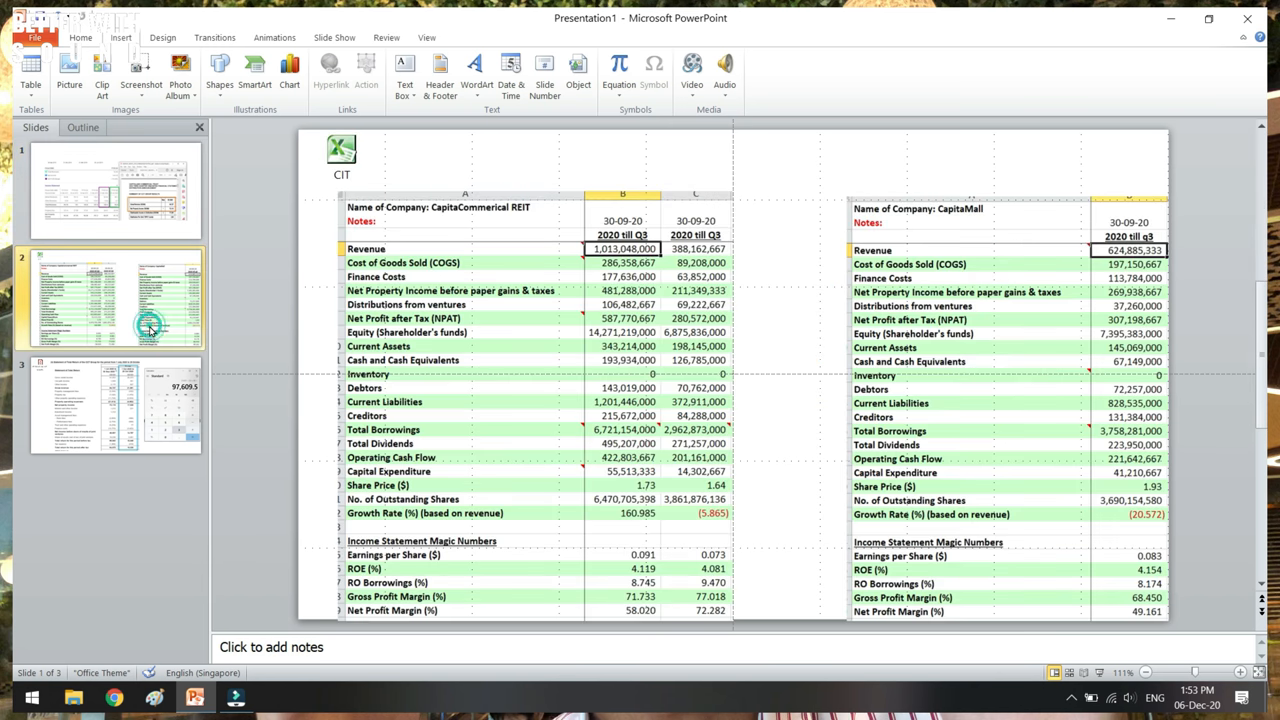
{"action": "left_click", "coordinate": [112, 296]}
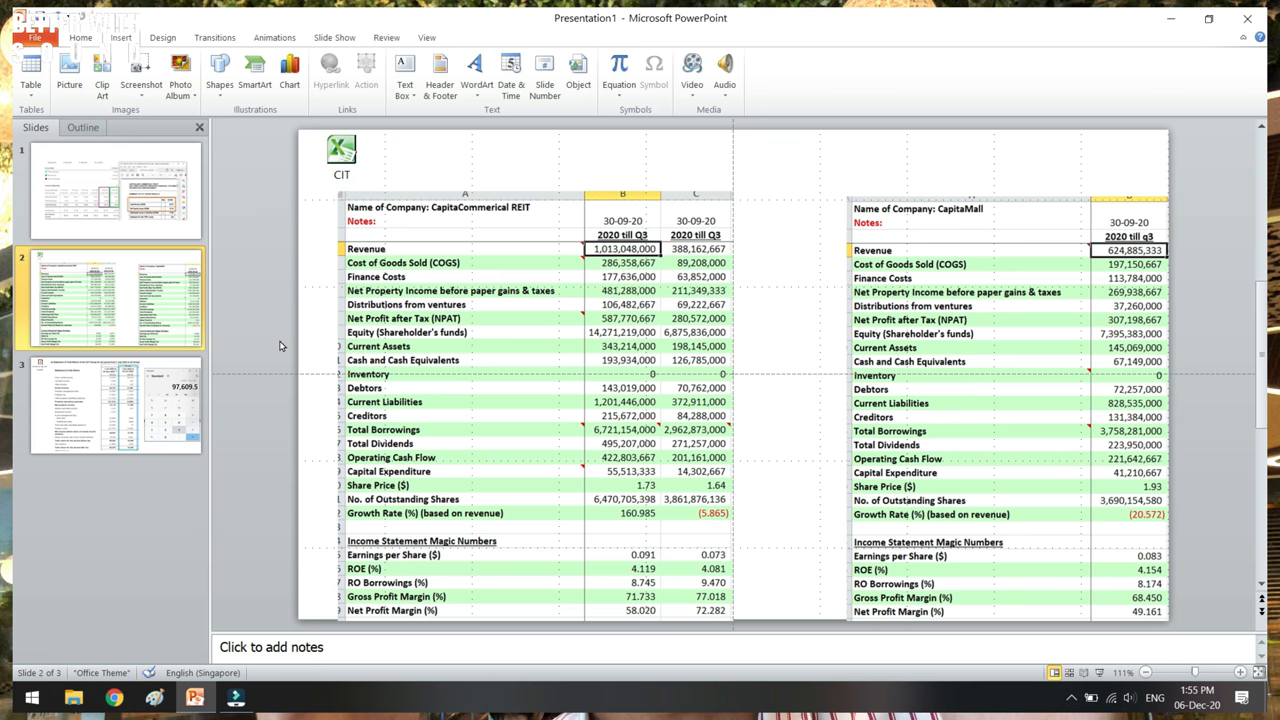
{"action": "left_click", "coordinate": [112, 404]}
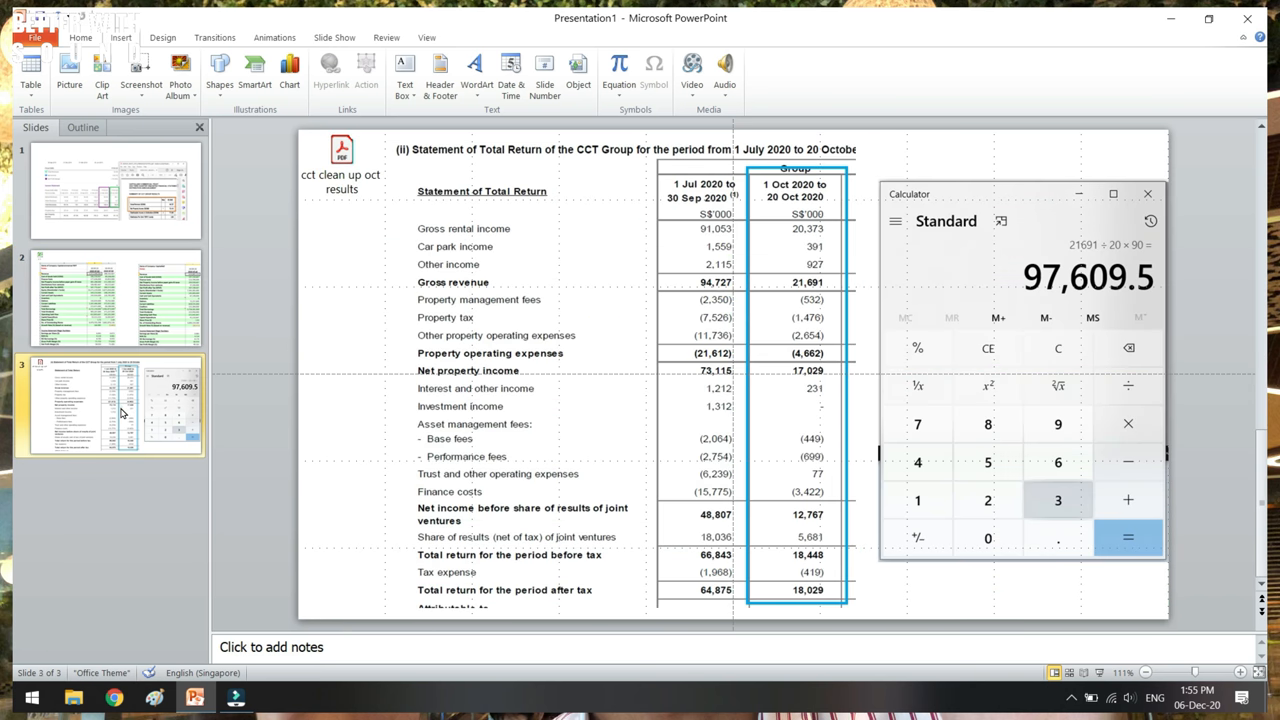